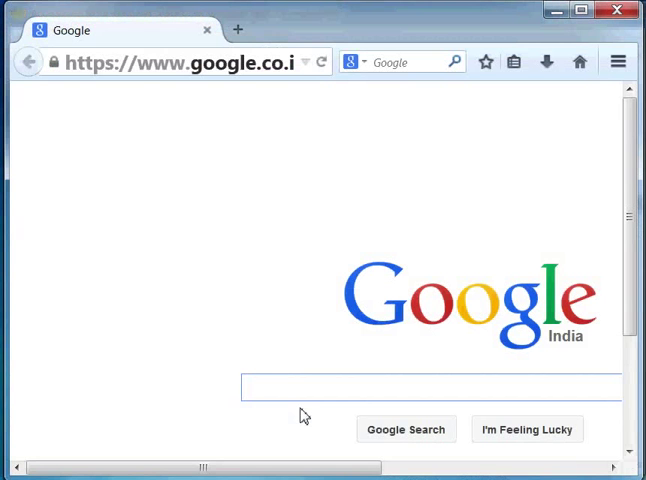
Browse to os-hardware.in Downloads and save the SBHS Scilab local code zip.
left_click(180, 60)
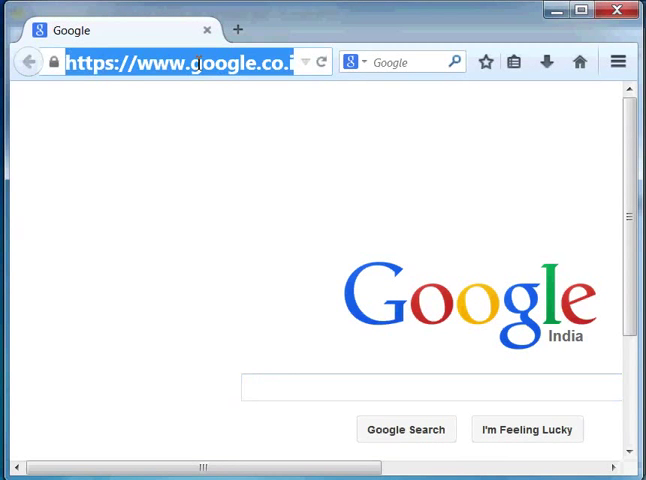
type("os-hardware.in")
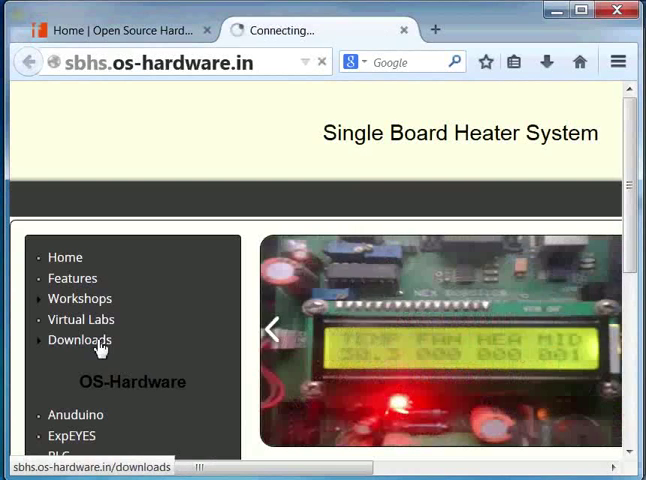
left_click(80, 340)
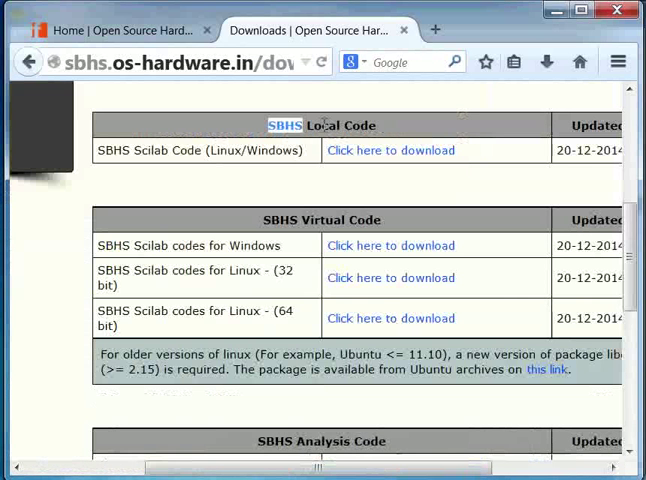
left_click(388, 150)
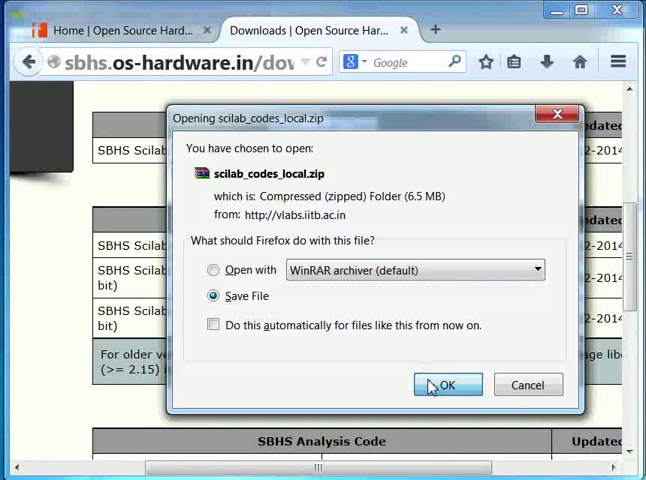
left_click(446, 384)
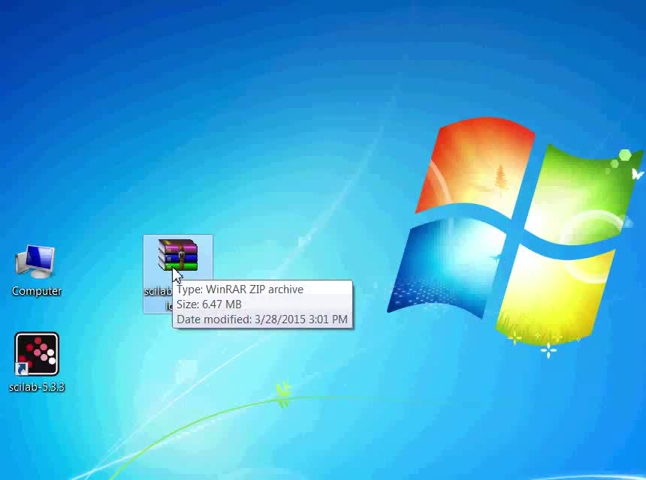
Extract the scilab_codes_local zip on the desktop via its context menu.
right_click(176, 268)
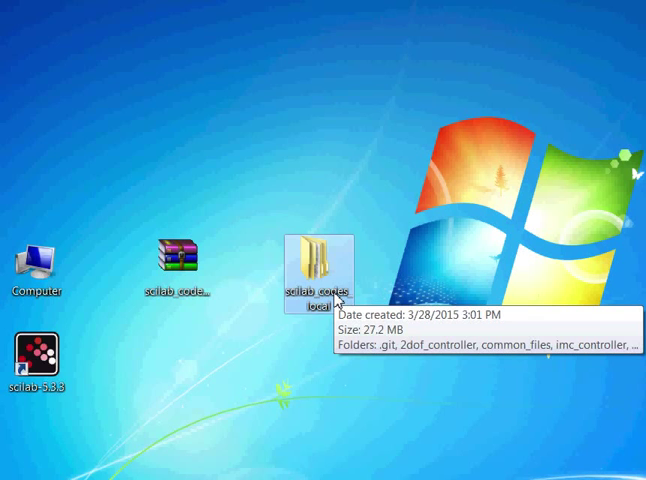
mouse_move(36, 270)
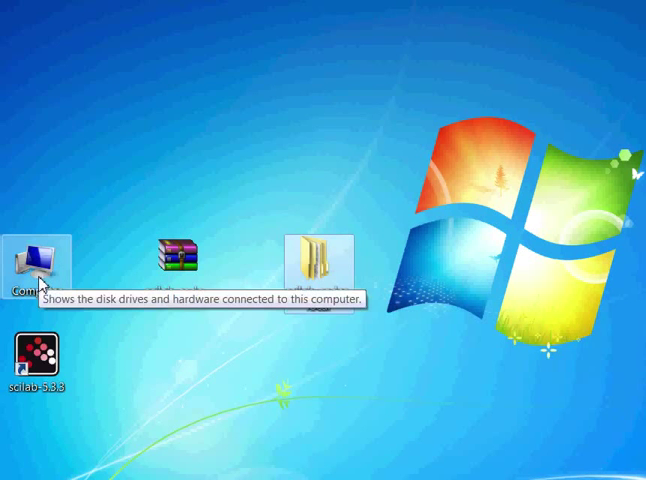
Reach Device Manager through Computer > Properties from the desktop.
right_click(36, 262)
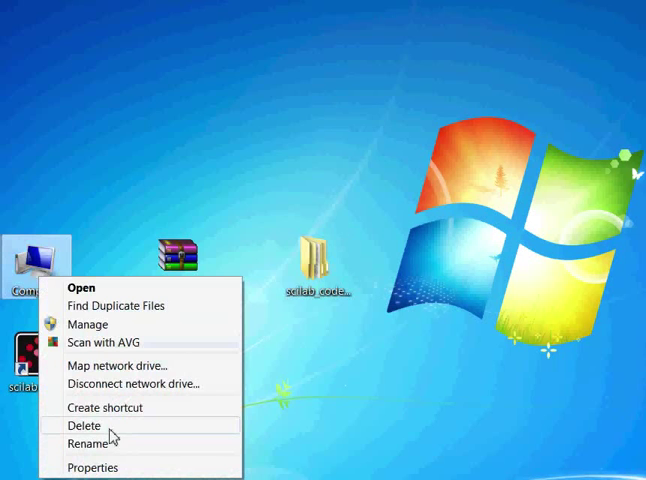
left_click(90, 468)
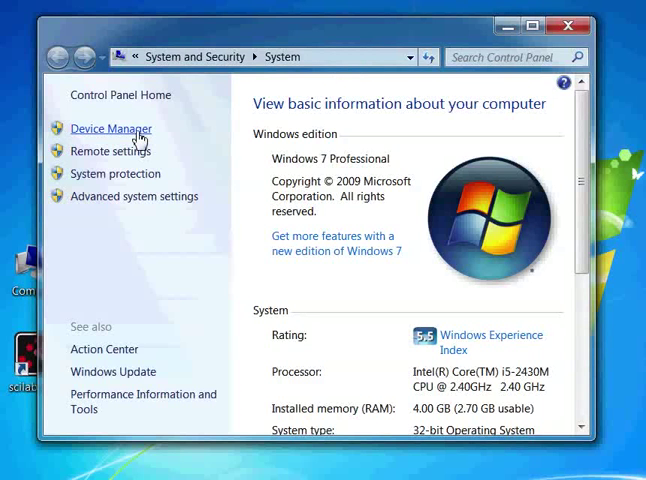
left_click(110, 128)
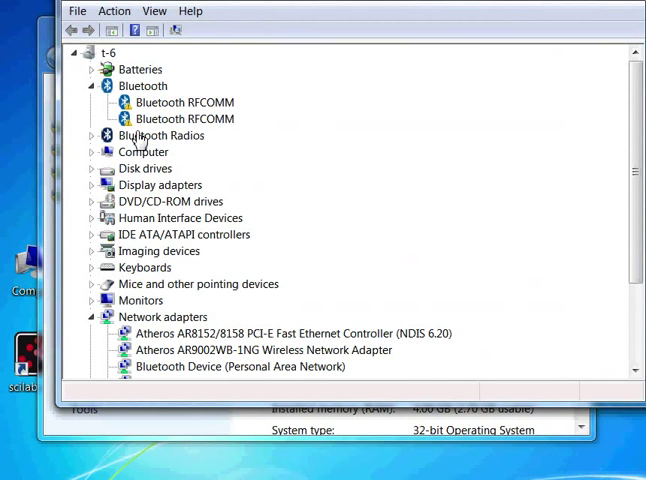
mouse_move(270, 20)
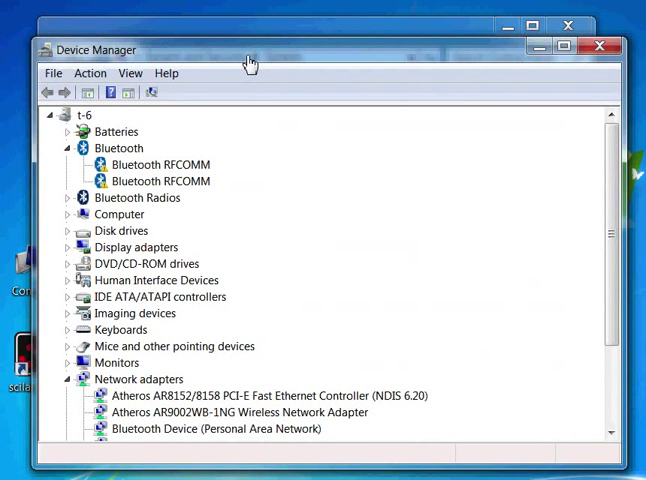
mouse_move(360, 310)
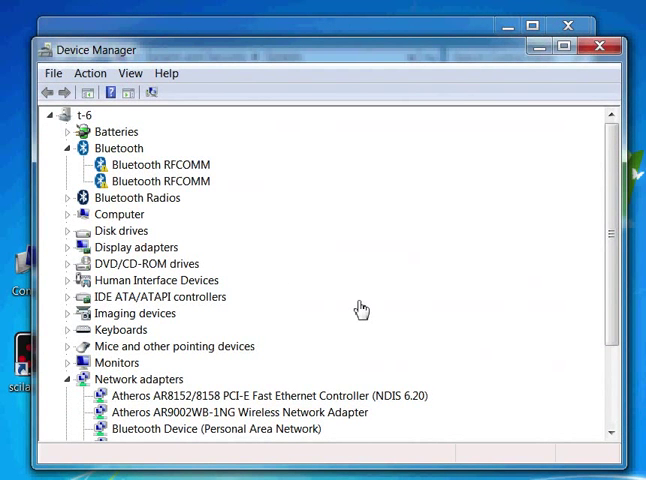
Expand Ports (COM & LPT) to show the USB Serial Port on COM14.
scroll("down", 3)
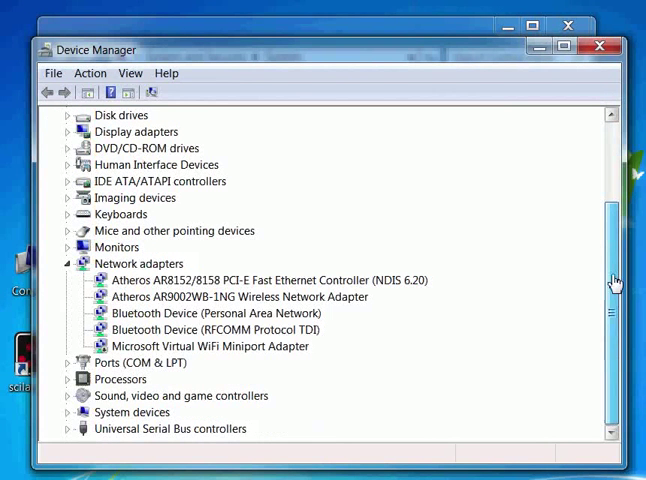
left_click(128, 362)
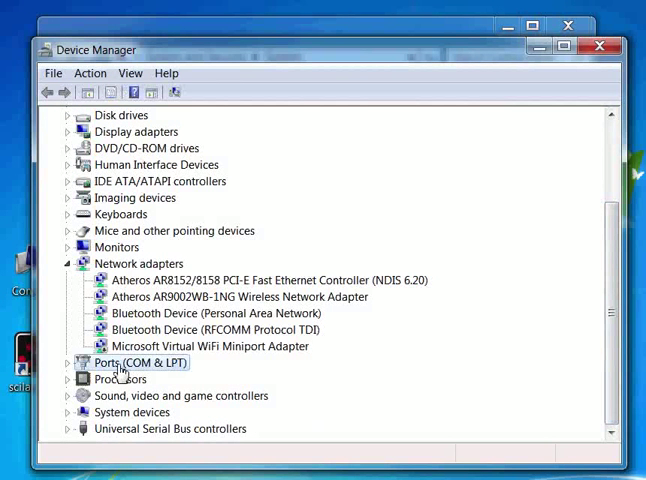
left_click(68, 362)
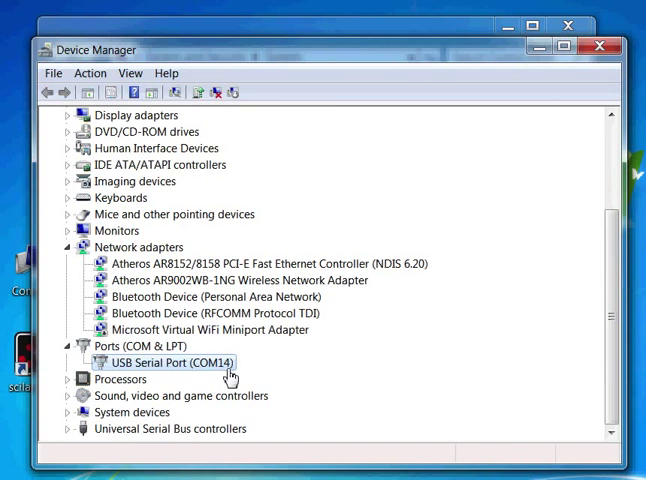
Review the USB Serial Port's Port Settings (9600 bps) in its properties and confirm, now on COM3.
double_click(160, 362)
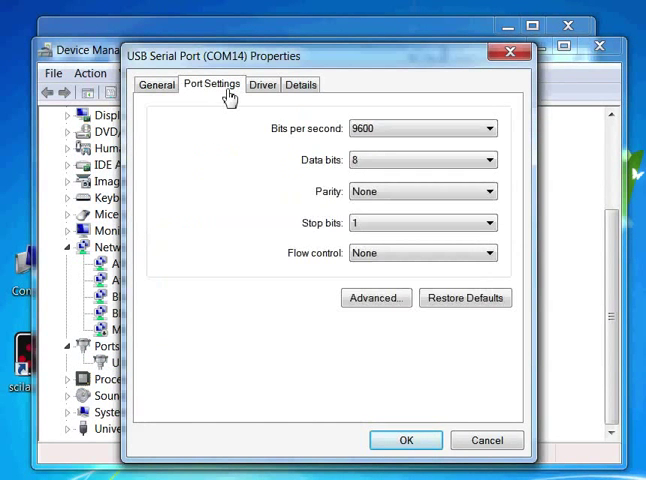
left_click(376, 296)
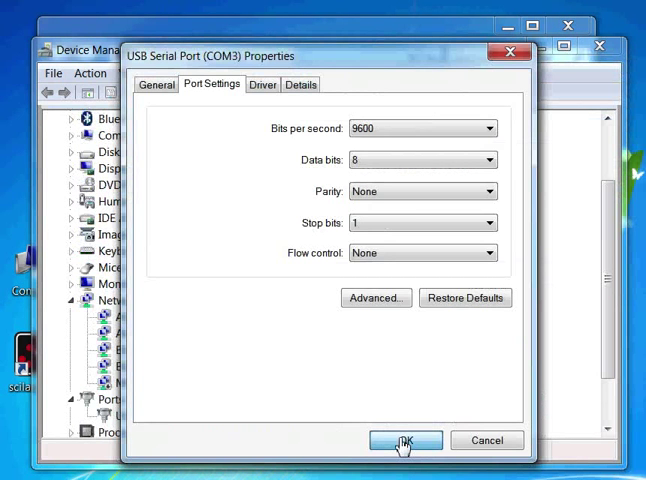
left_click(404, 440)
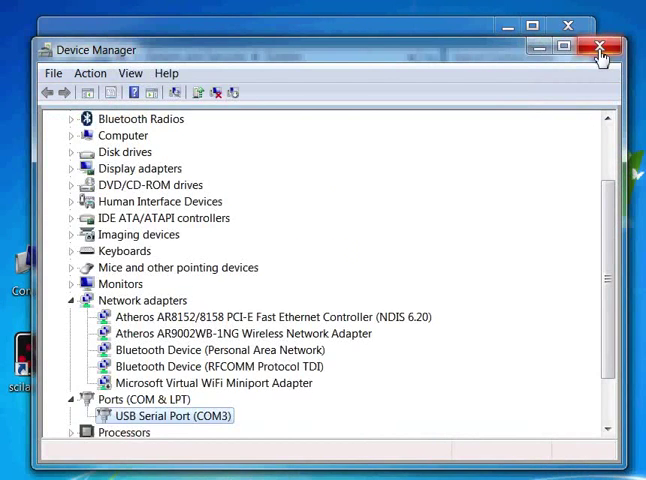
Close Device Manager and launch ser_init from scilab_codes_local's Step_test folder.
left_click(598, 46)
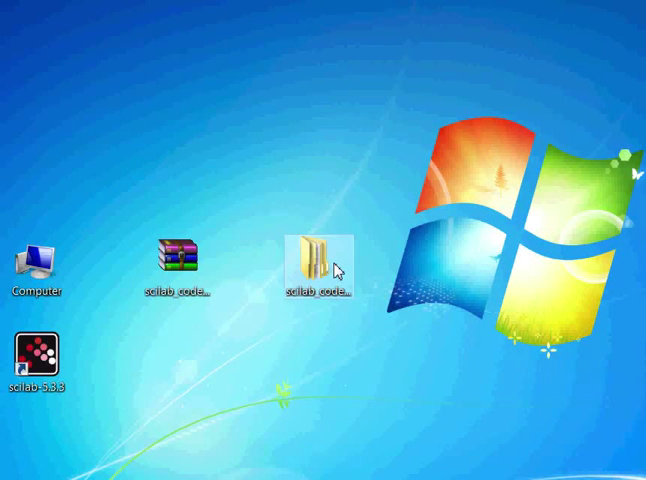
double_click(320, 258)
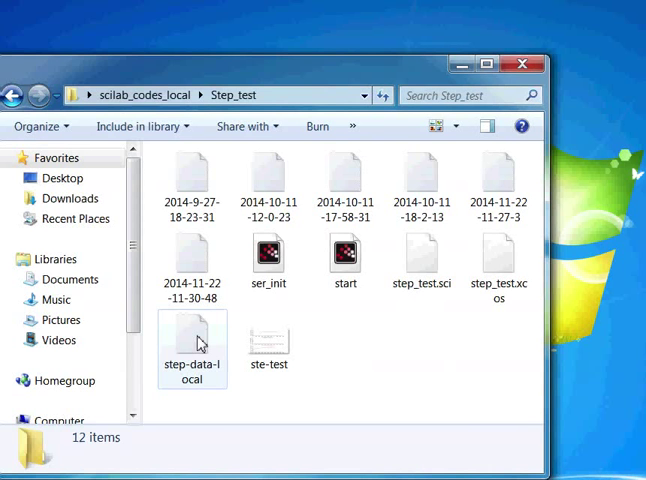
mouse_move(268, 258)
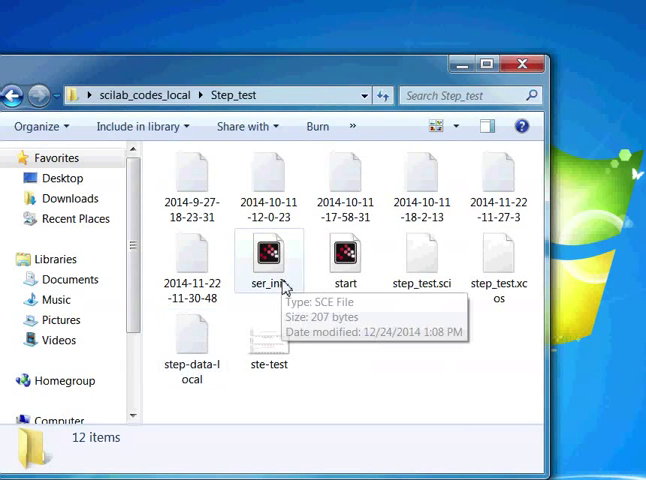
left_click(268, 256)
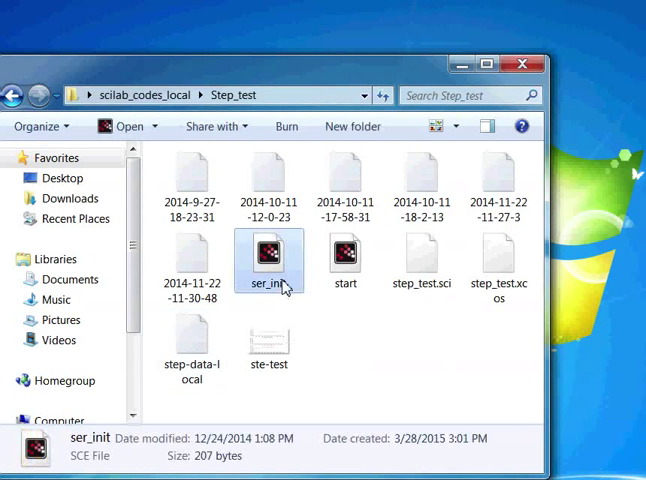
double_click(268, 250)
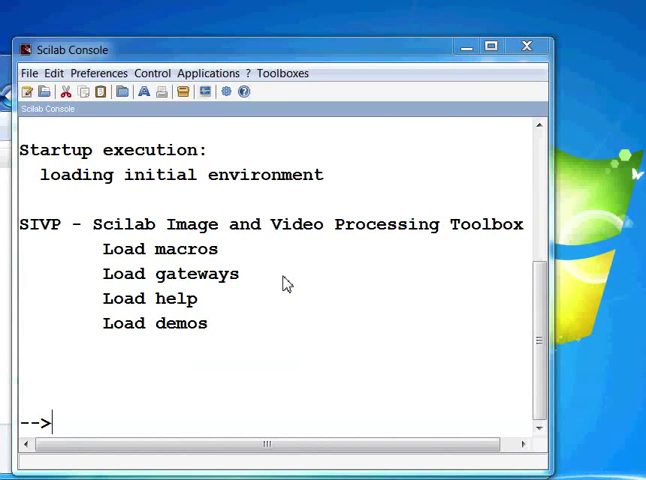
Start File > Open a file in the Scilab Console and enter the scilab_codes_local folder.
left_click(30, 72)
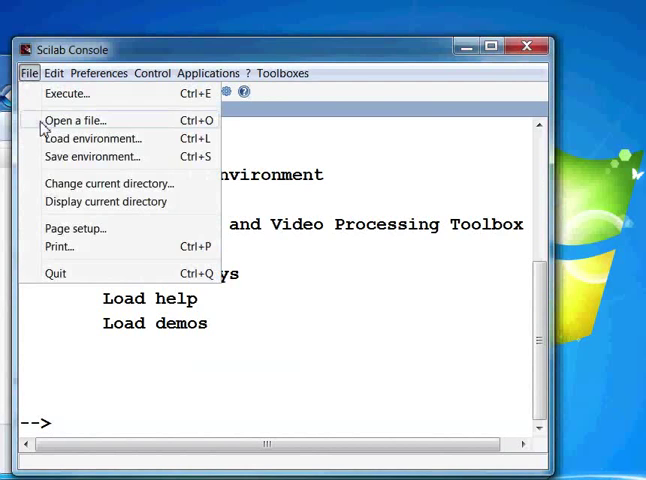
left_click(76, 120)
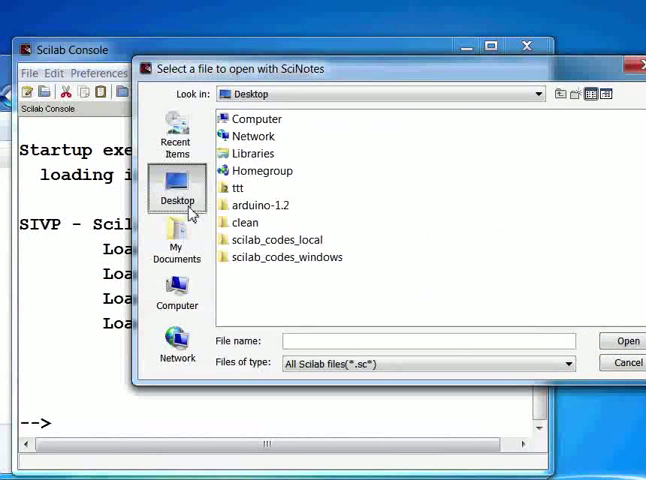
double_click(280, 240)
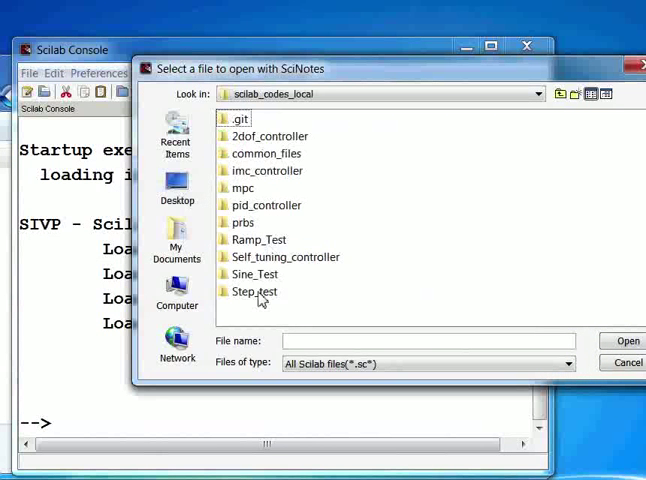
Enter Step_test to load ser_init.sce in SciNotes, then return to the console.
double_click(254, 292)
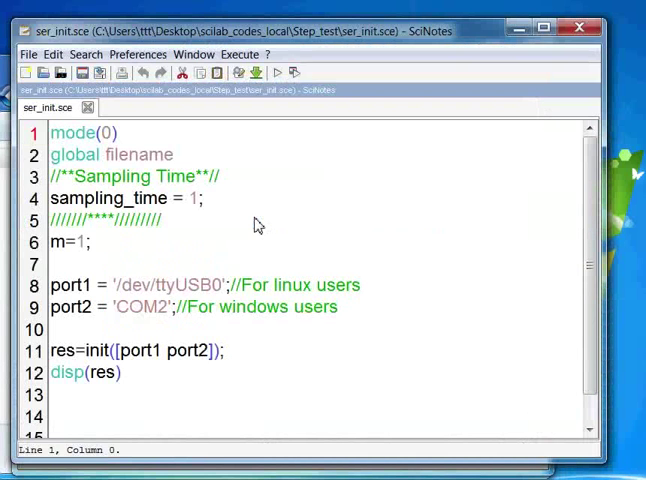
left_click(274, 72)
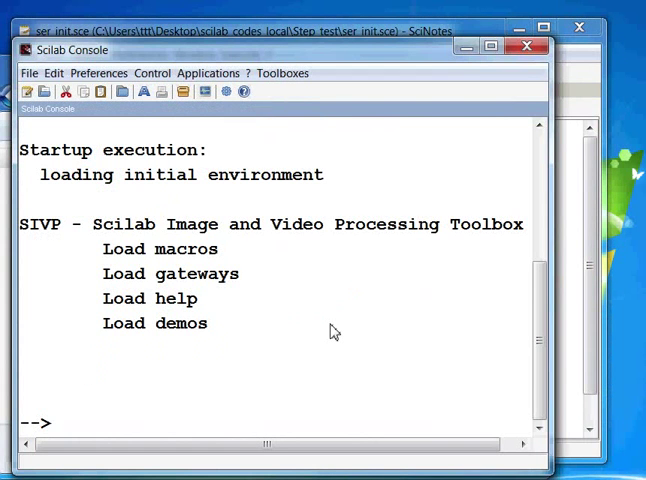
Enter getd ../common_files and exec ../common_files/loader.sce in the console.
type("getd")
type("exec")
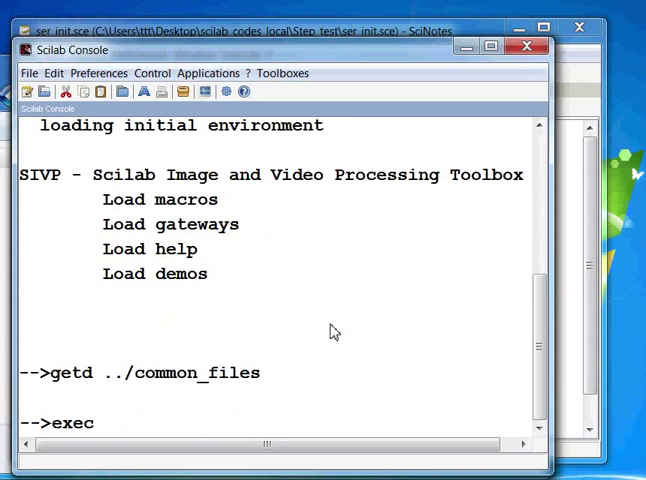
type("../common_files\\")
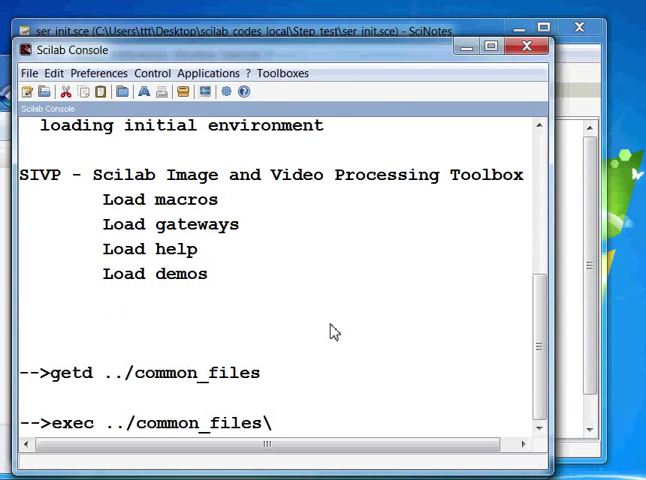
type("lo")
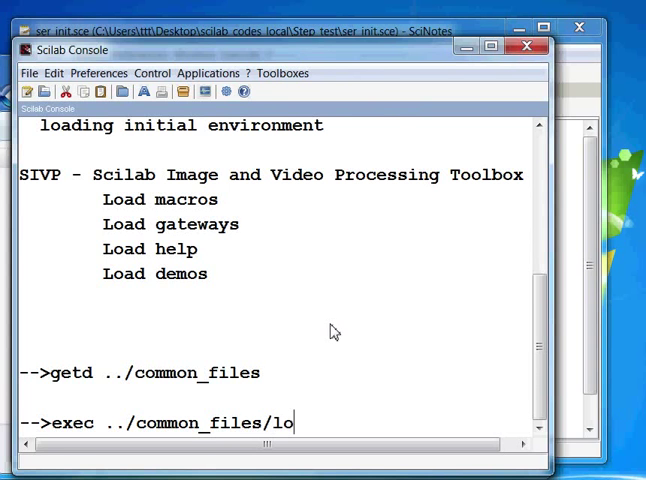
type("ader.sce")
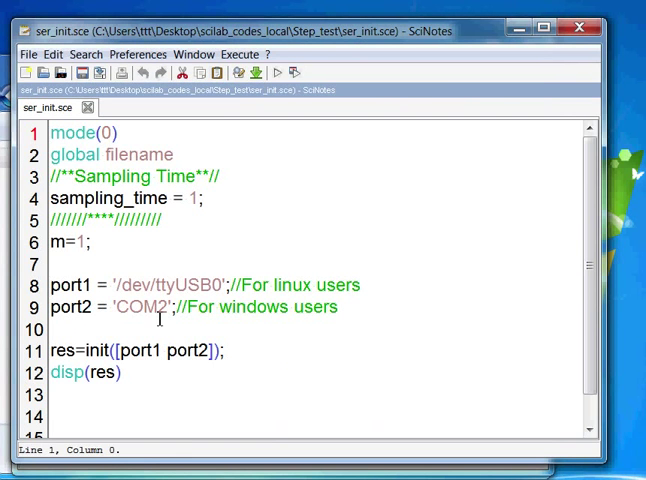
Change port2 from 'COM2' to 'COM3' in ser_init.sce, then Save and Execute it.
double_click(64, 308)
type("3")
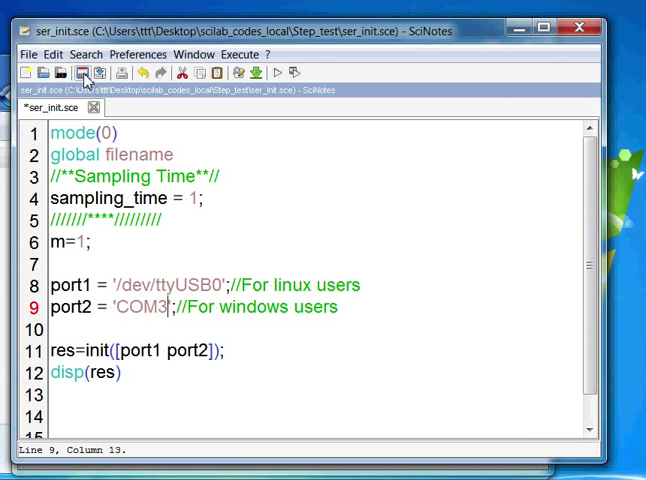
left_click(84, 72)
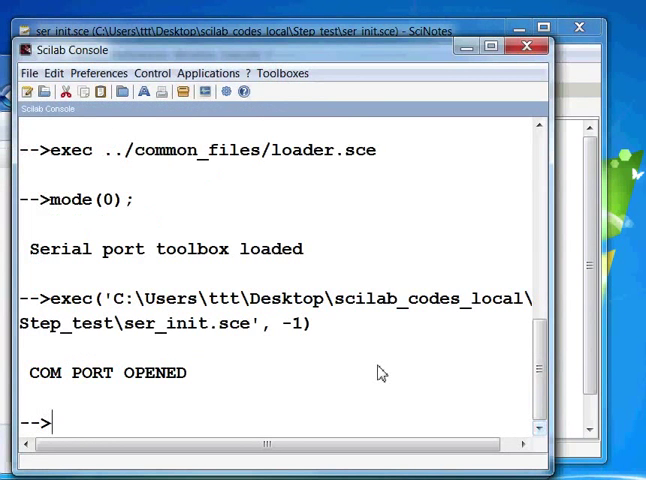
mouse_move(140, 382)
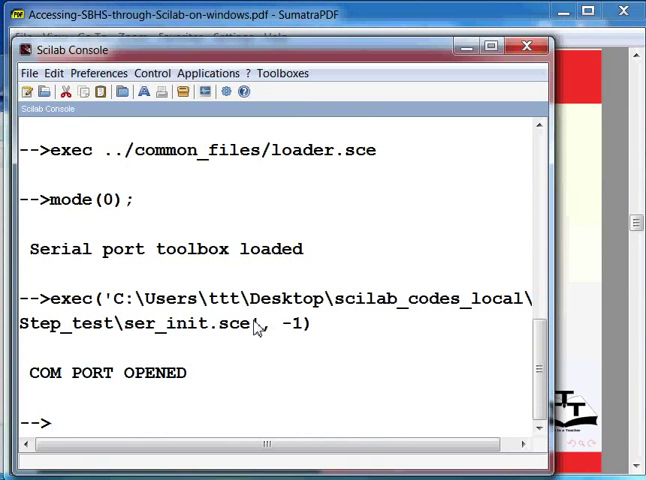
Execute step_test.sci, then load step_test.xcos in Xcos to show the heater, fan and temperature diagram.
type("exec step_test.sci")
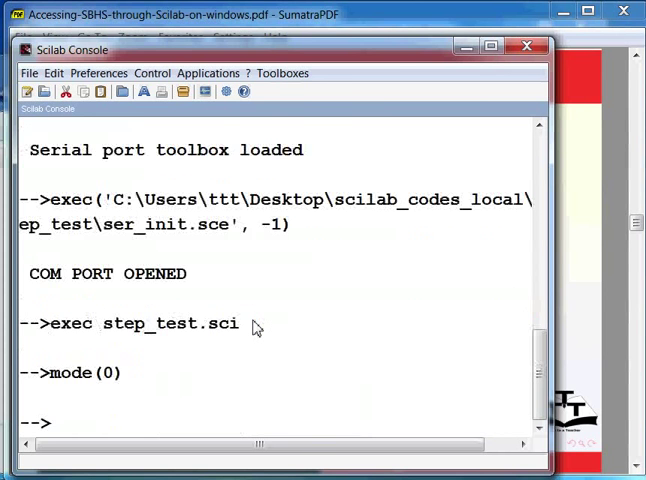
type("xcos")
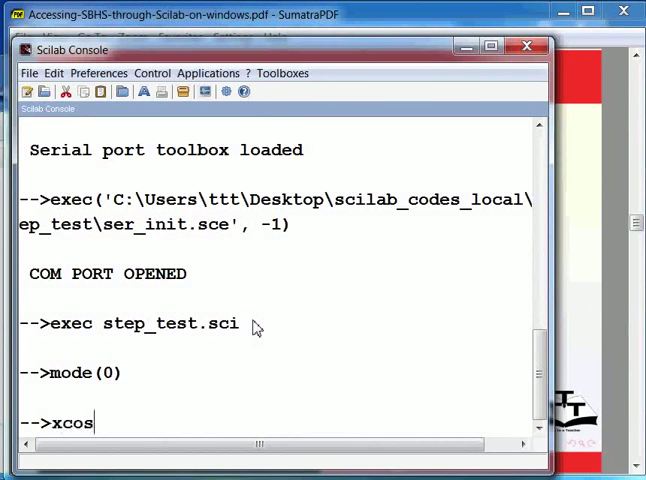
type("step_test.xcos")
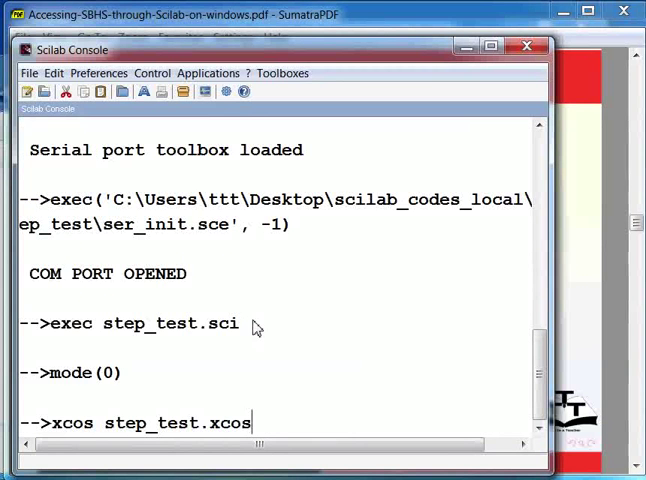
scroll("down", 3)
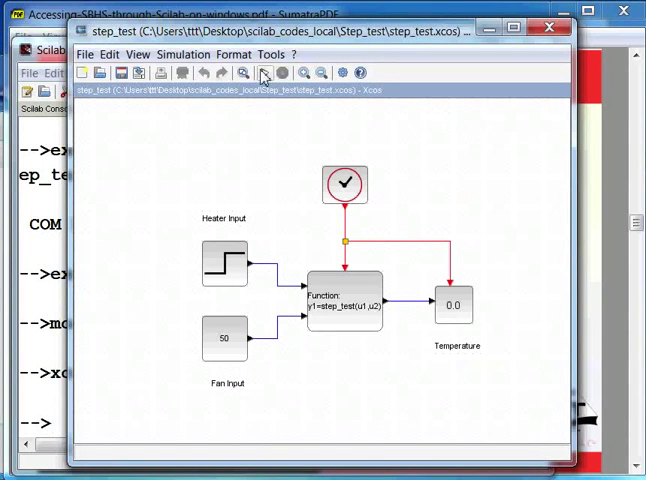
Start the step_test simulation from the Simulation menu, opening the heat, fan and temperature graphic window.
left_click(184, 54)
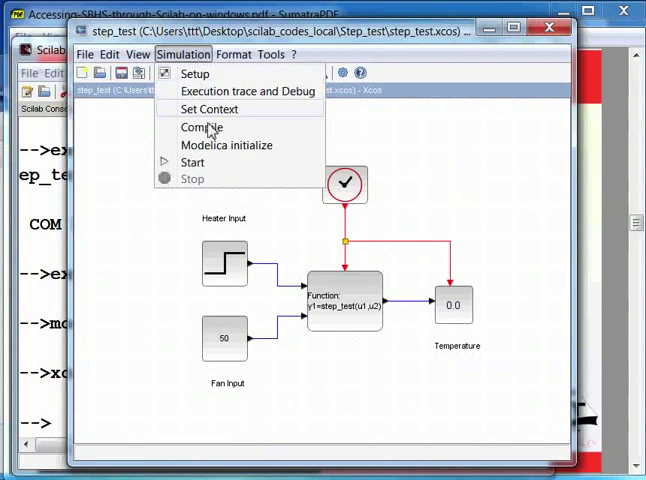
left_click(192, 162)
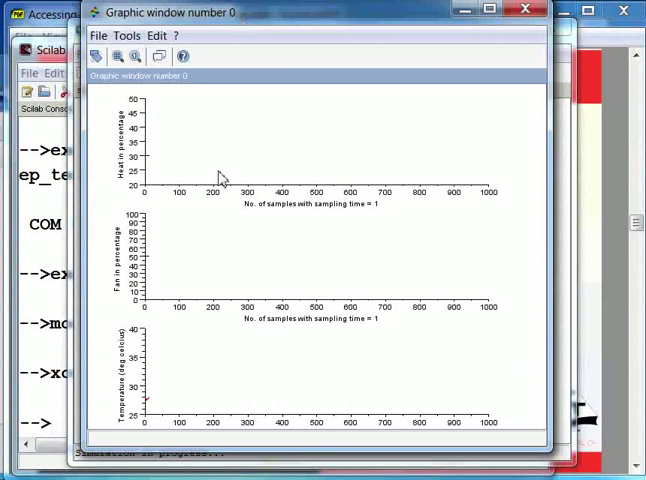
mouse_move(182, 140)
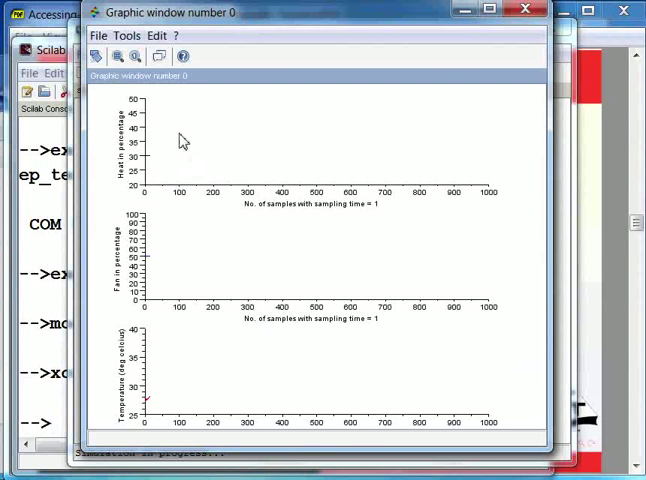
mouse_move(220, 256)
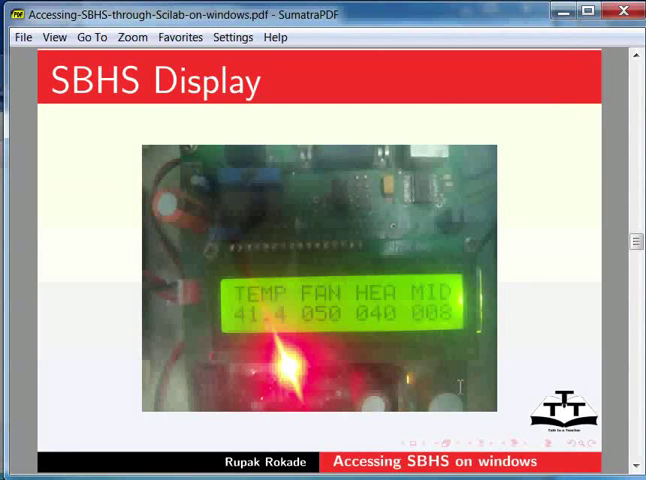
mouse_move(458, 392)
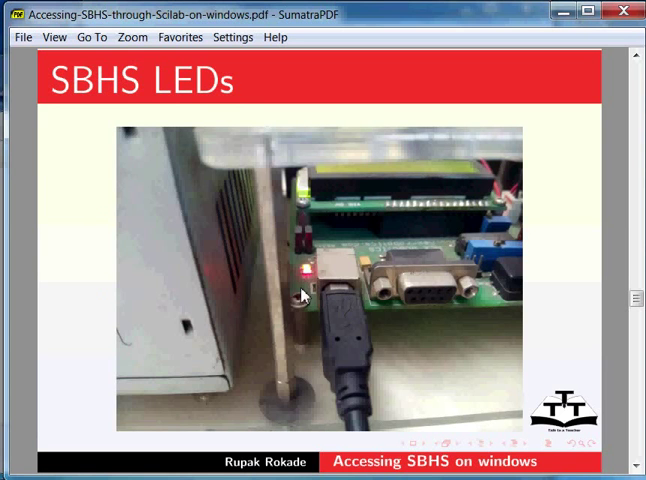
mouse_move(308, 288)
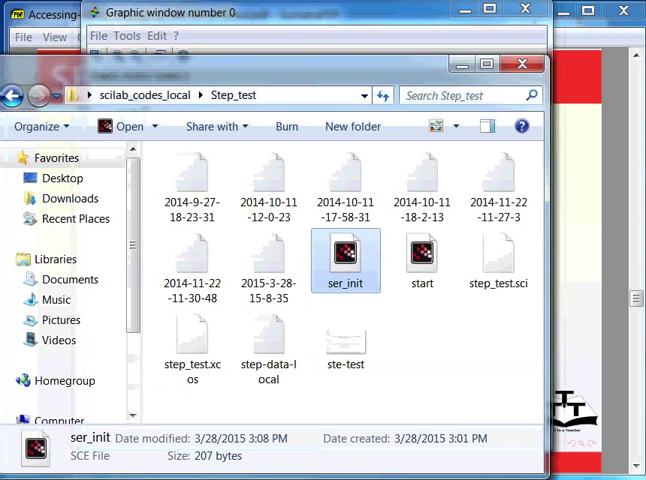
mouse_move(268, 350)
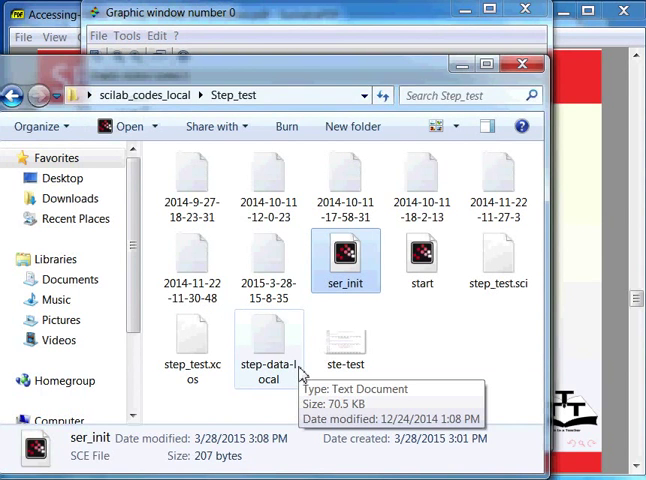
Bring the Xcos step_test diagram back to the front while the simulation runs.
left_click(422, 260)
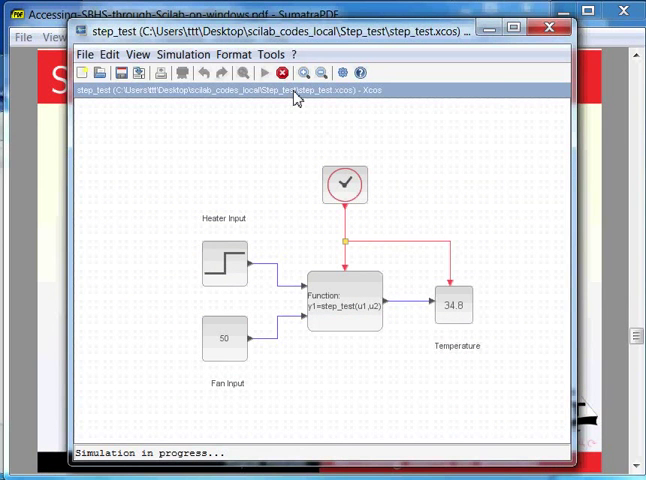
mouse_move(284, 74)
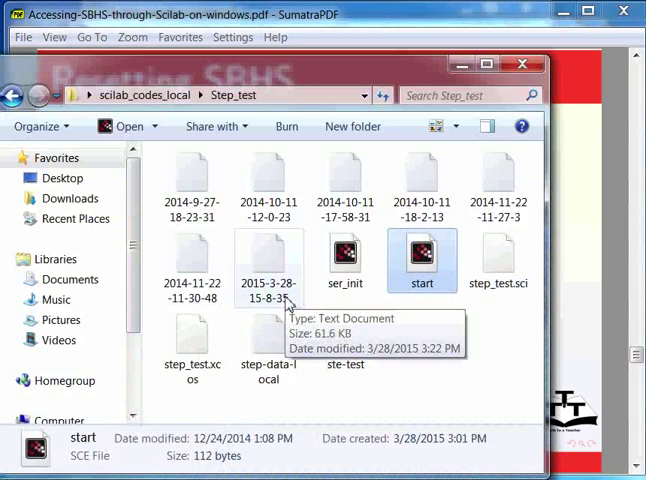
left_click(268, 264)
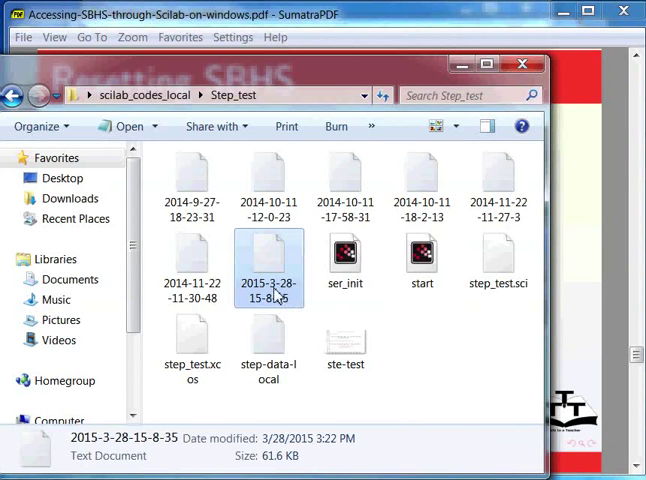
mouse_move(268, 304)
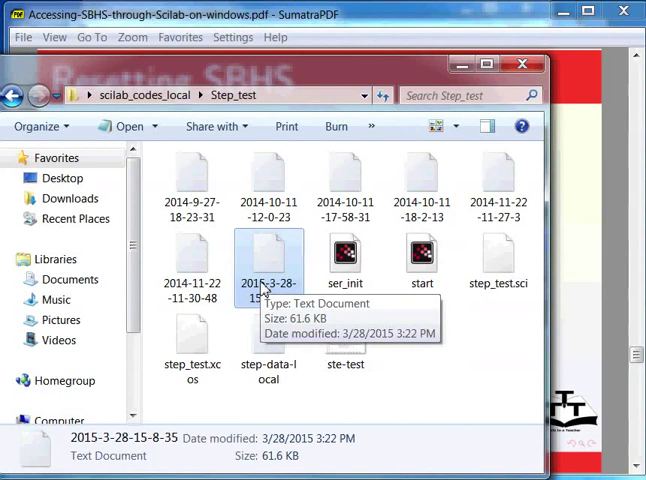
double_click(268, 256)
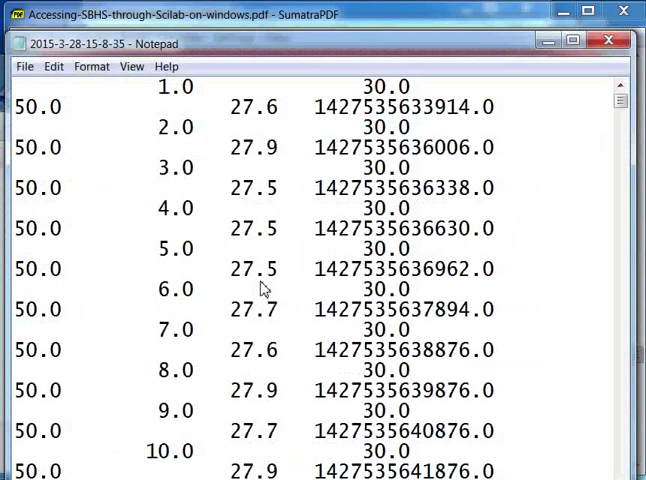